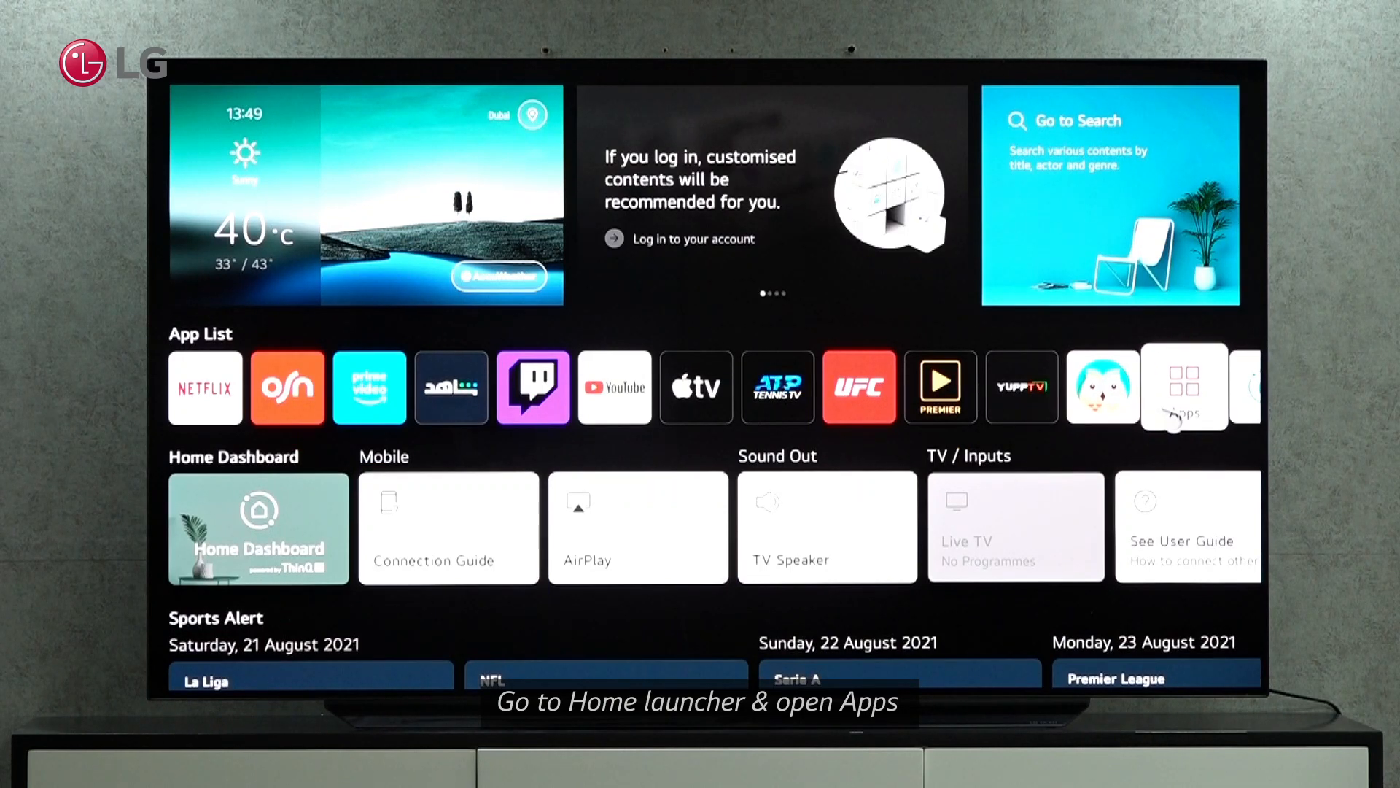
Open the Apps store from the Home launcher's App List.
{"action": "left_click", "coordinate": [1183, 386]}
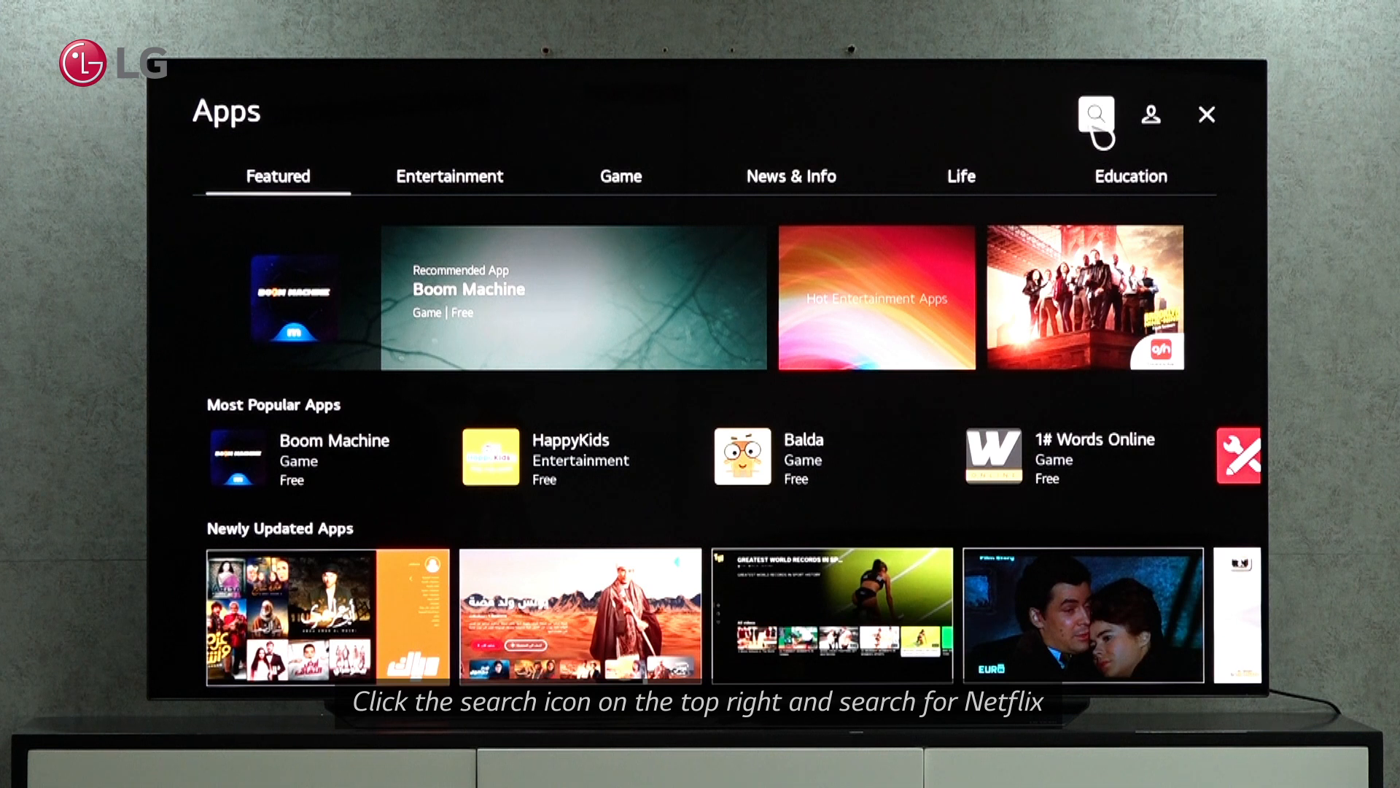
Search the store for 'net' and pick the Netflix suggestion to list its results.
{"action": "left_click", "coordinate": [1092, 114]}
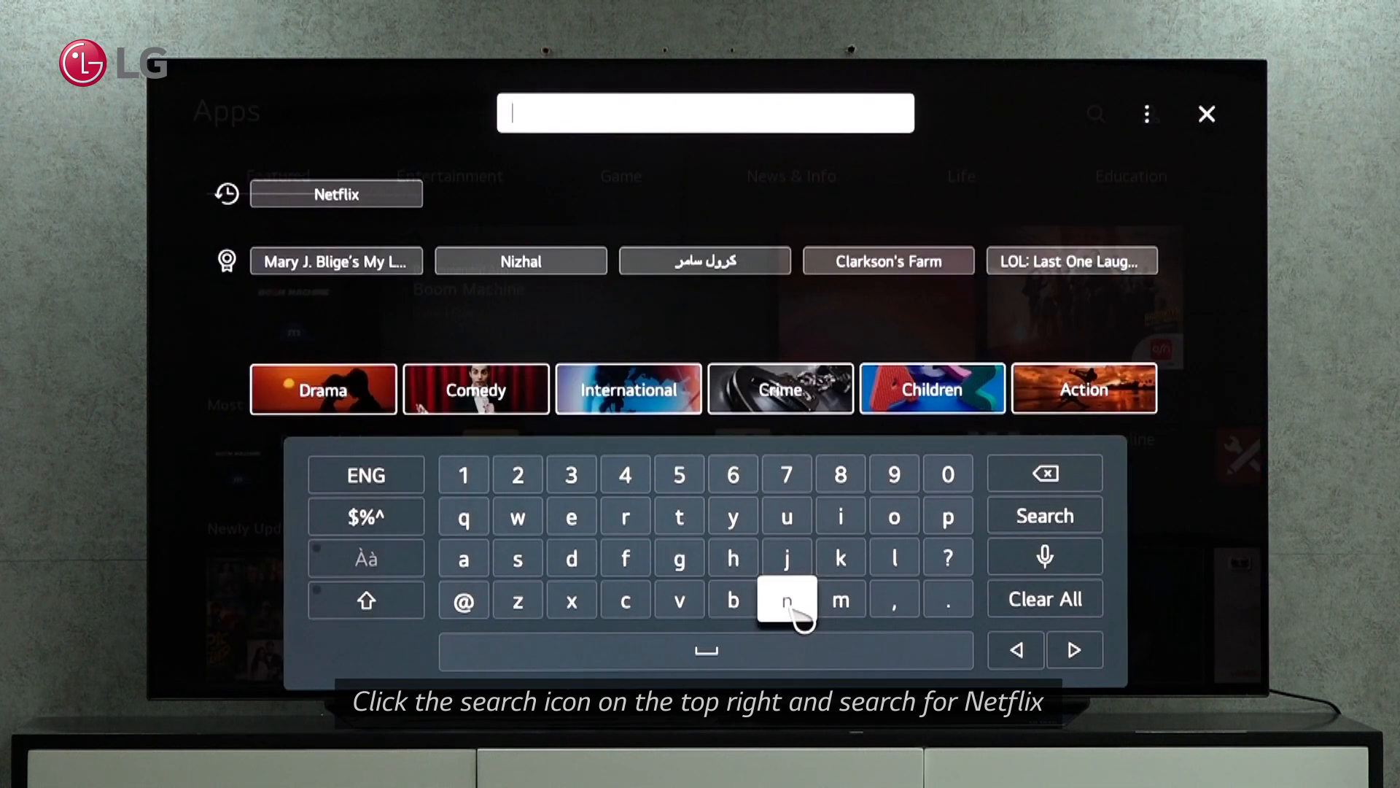
{"action": "left_click", "coordinate": [570, 517]}
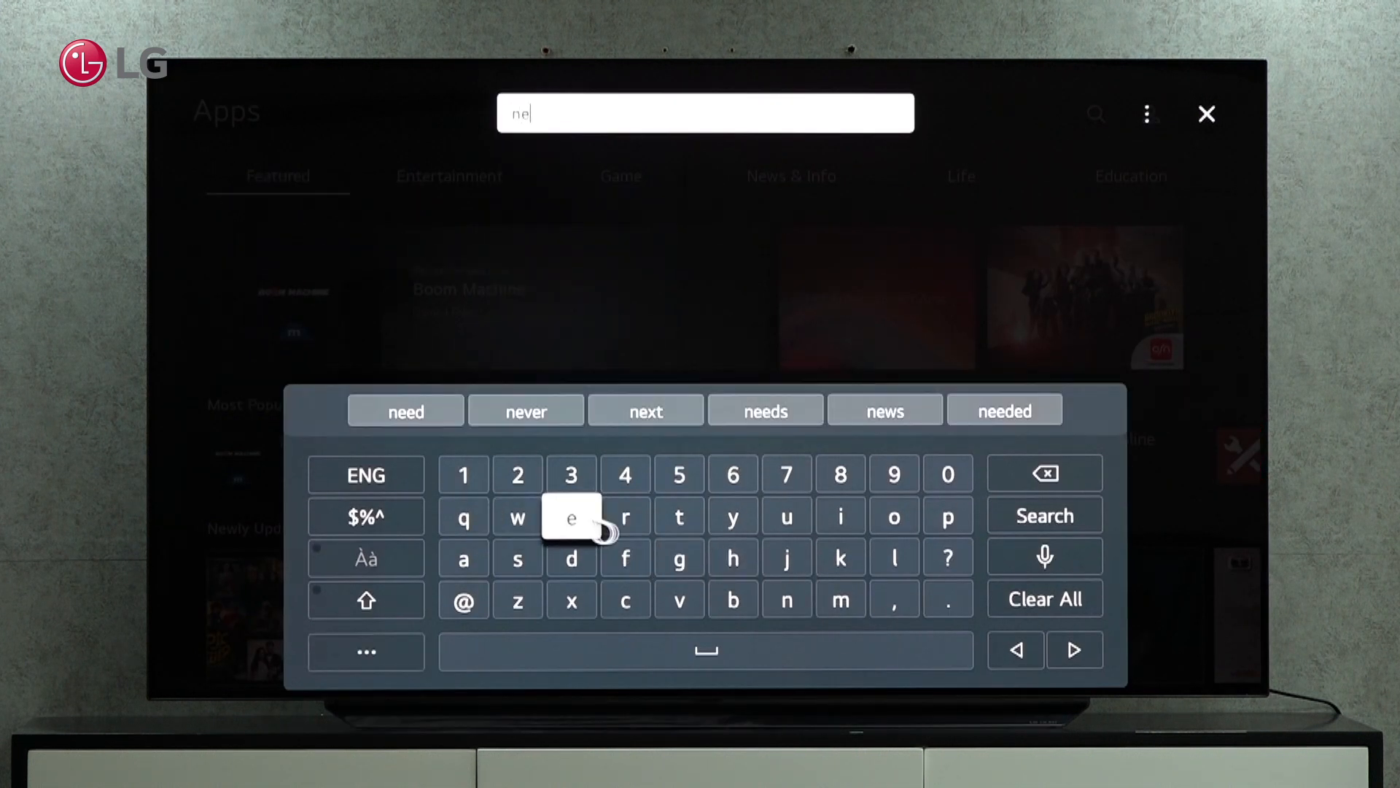
{"action": "left_click", "coordinate": [678, 515]}
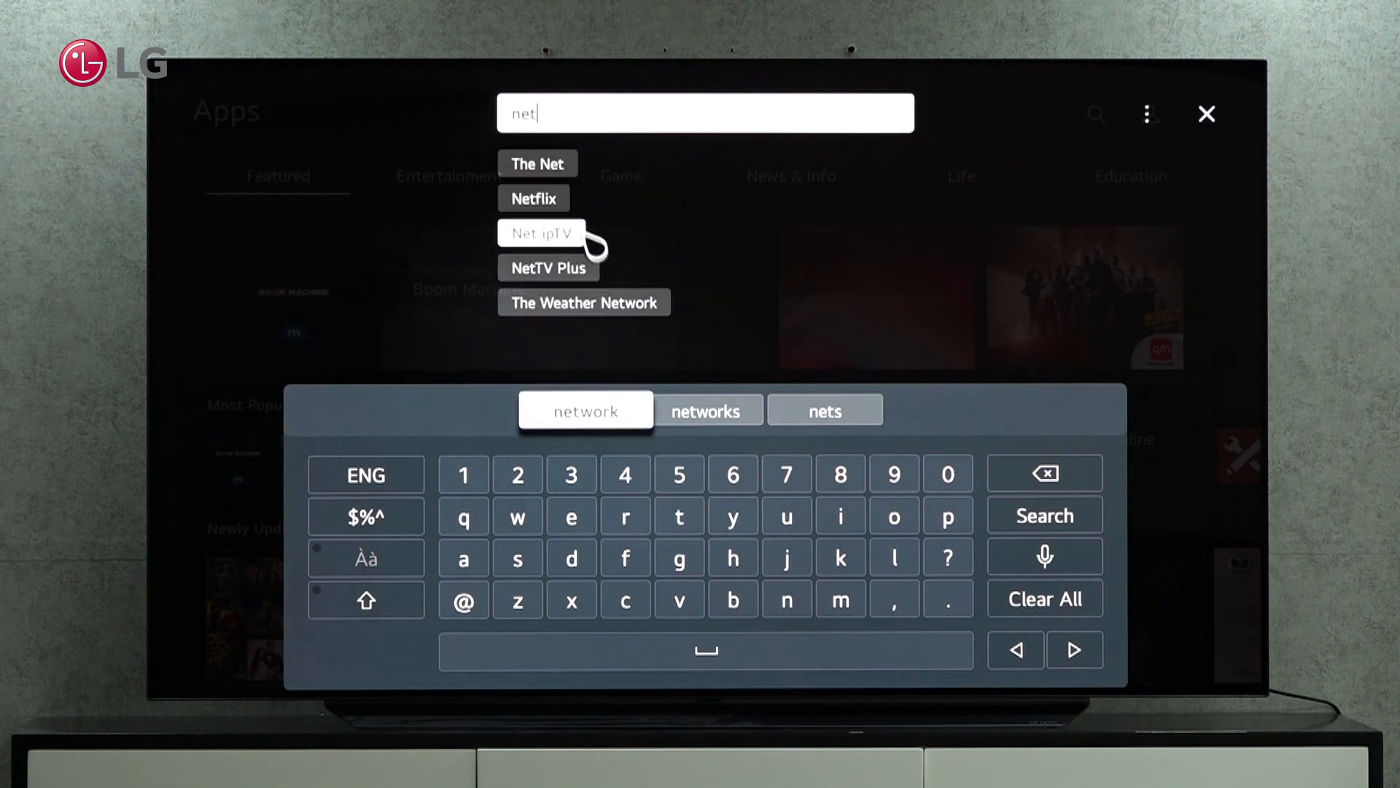
{"action": "left_click", "coordinate": [534, 199]}
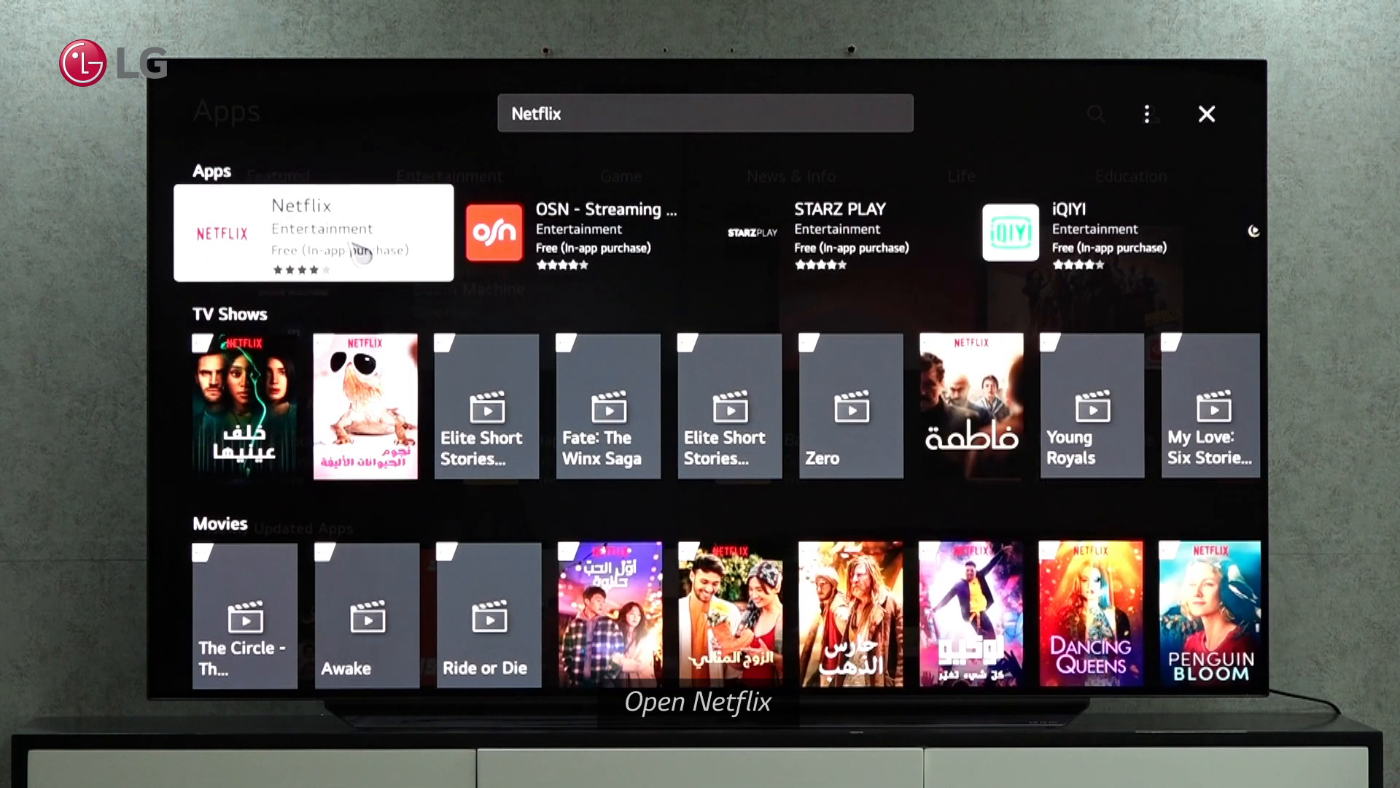
Open the Netflix details page and update the app to the latest version.
{"action": "left_click", "coordinate": [313, 230]}
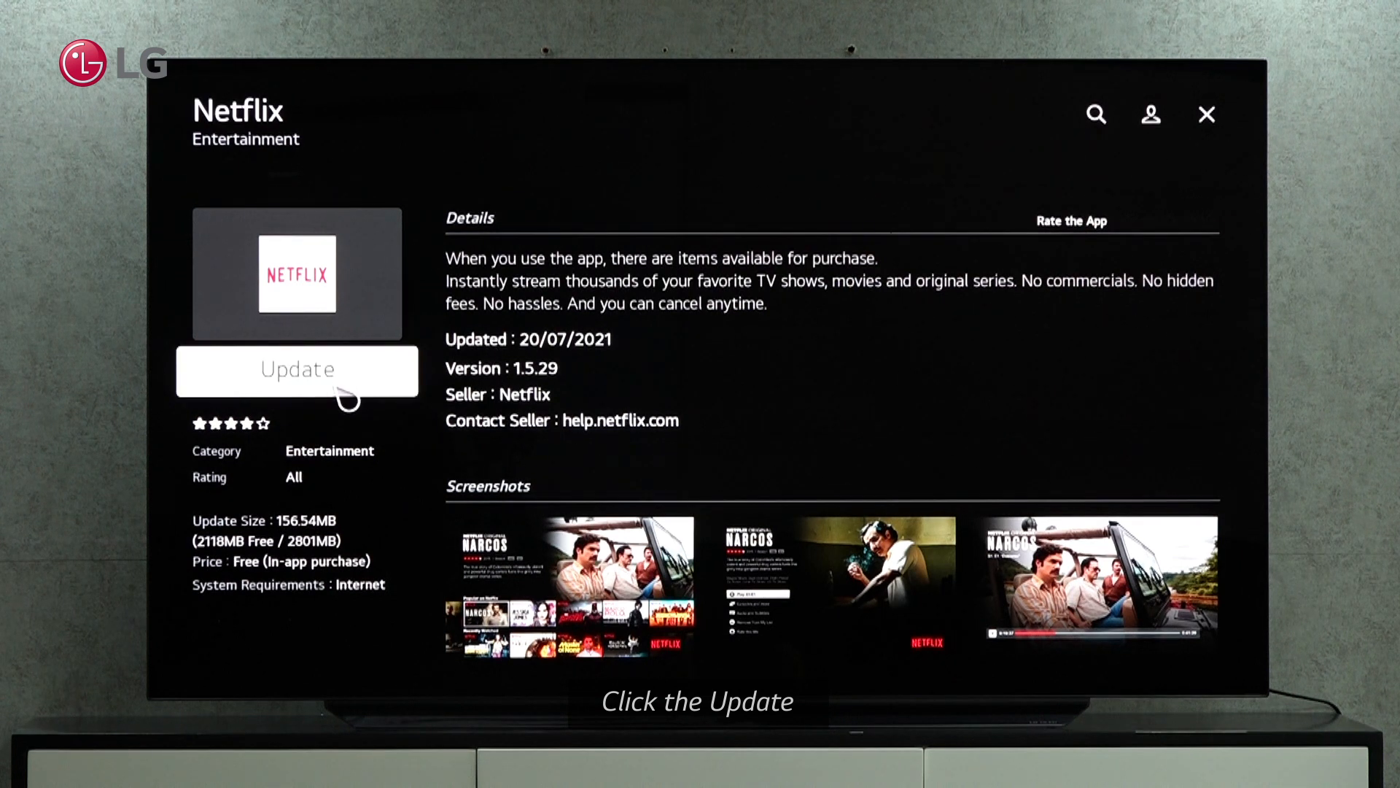
{"action": "left_click", "coordinate": [296, 369]}
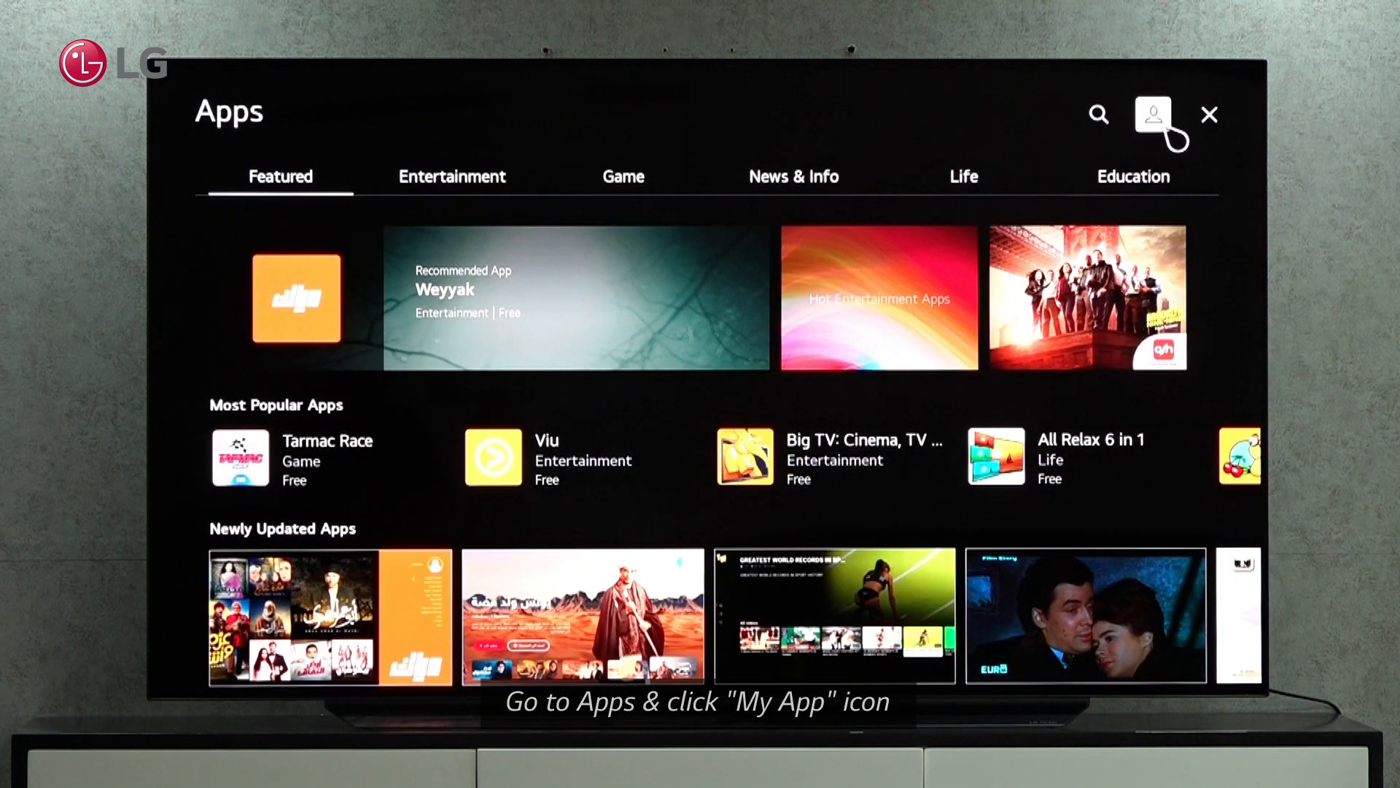
Open the My Apps menu from the store's top-right person icon.
{"action": "left_click", "coordinate": [1152, 114]}
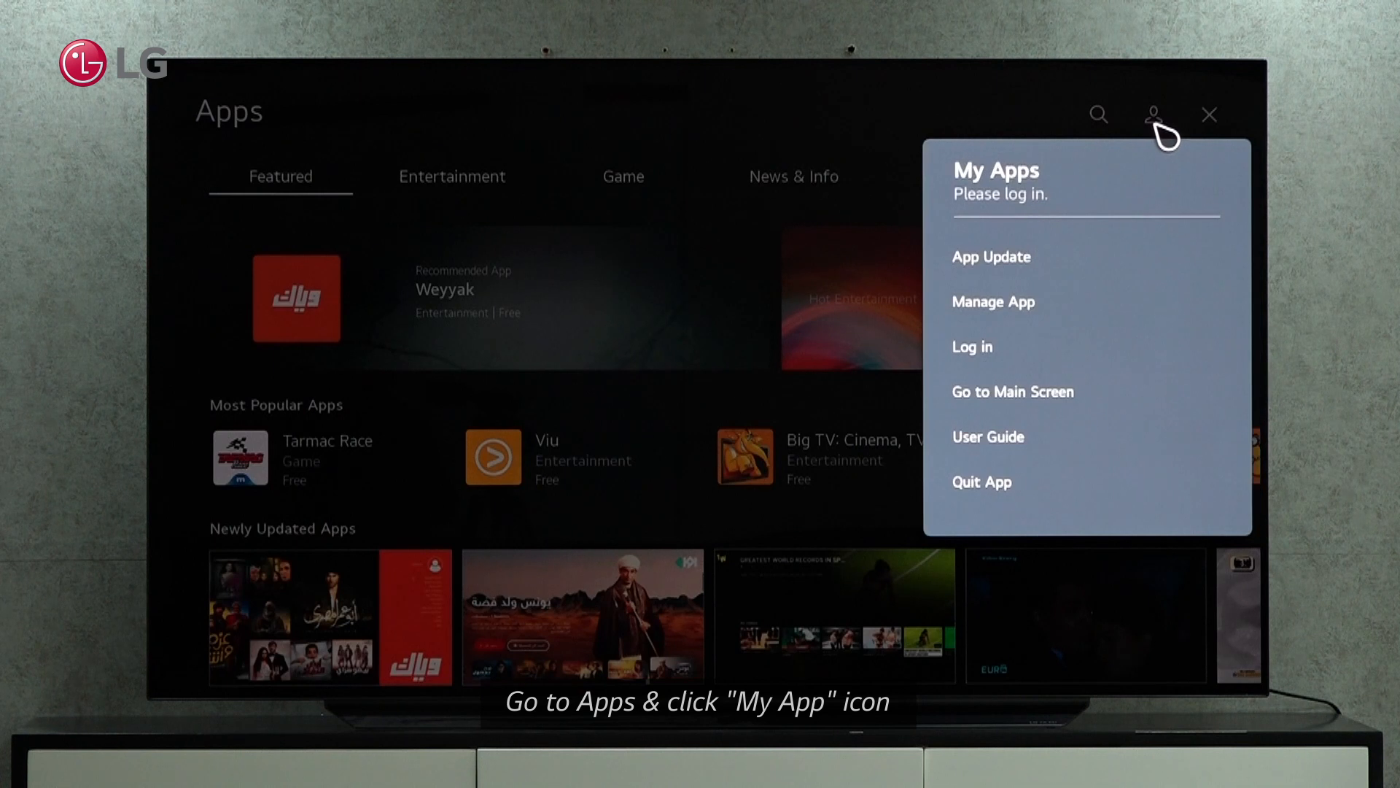
{"action": "mouse_move", "coordinate": [1013, 268]}
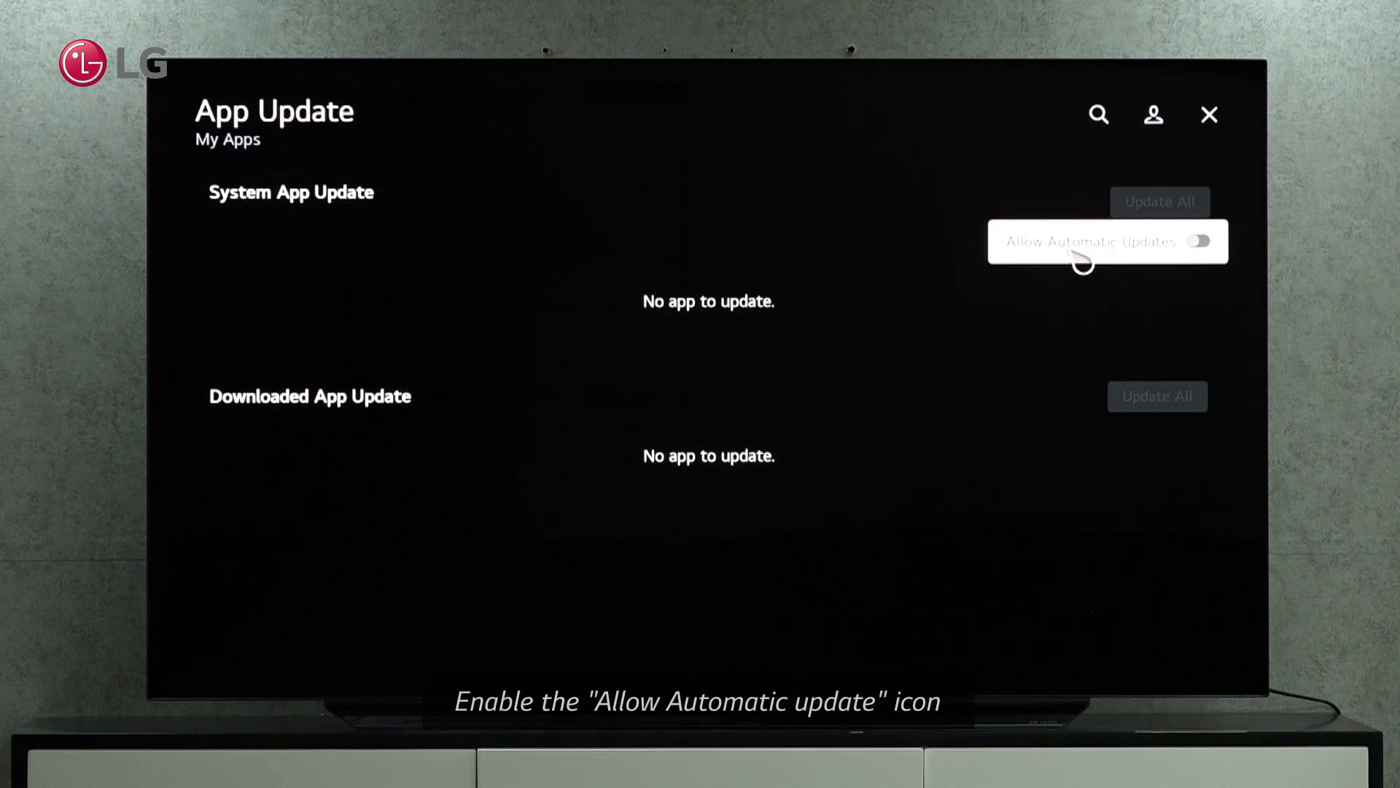
Enable the Allow Automatic Updates toggle on the App Update page.
{"action": "left_click", "coordinate": [1196, 241]}
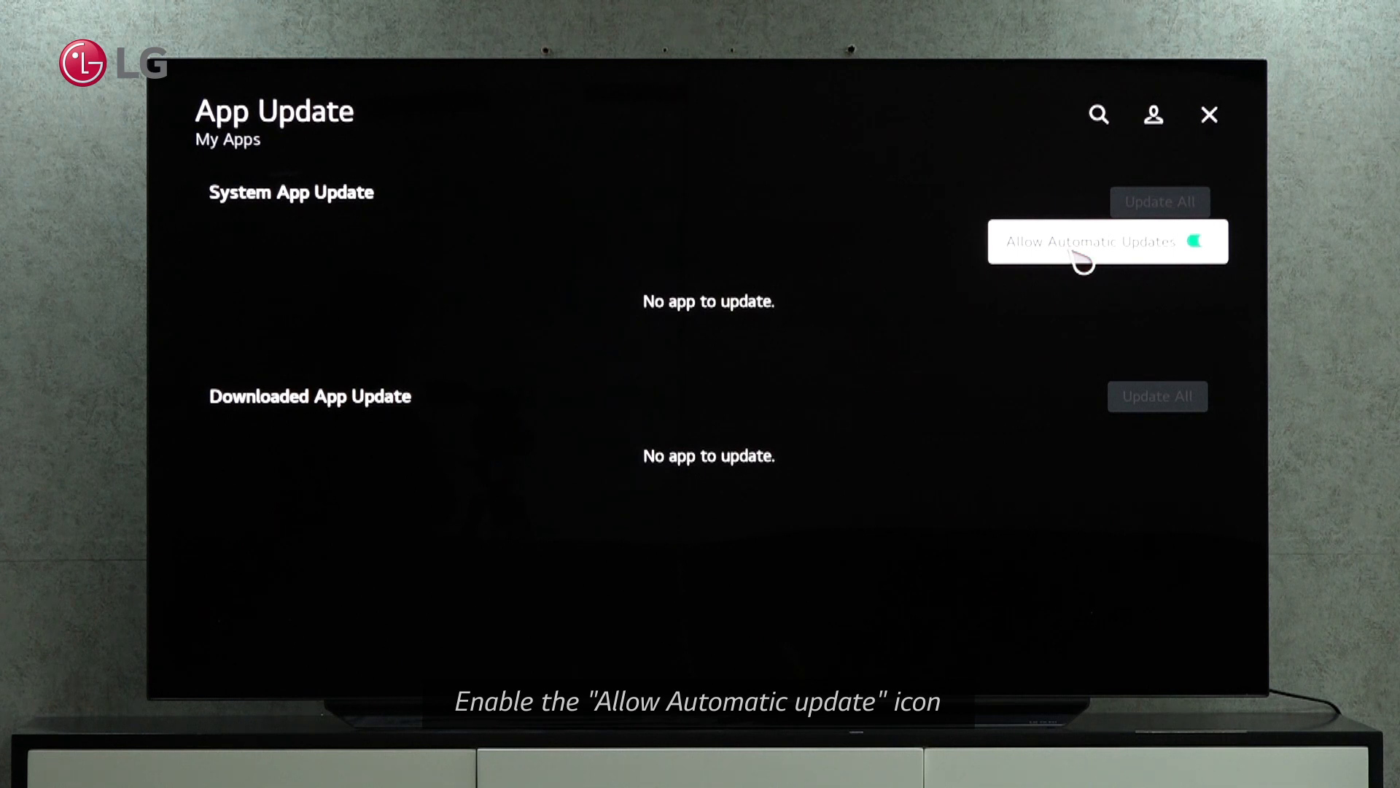